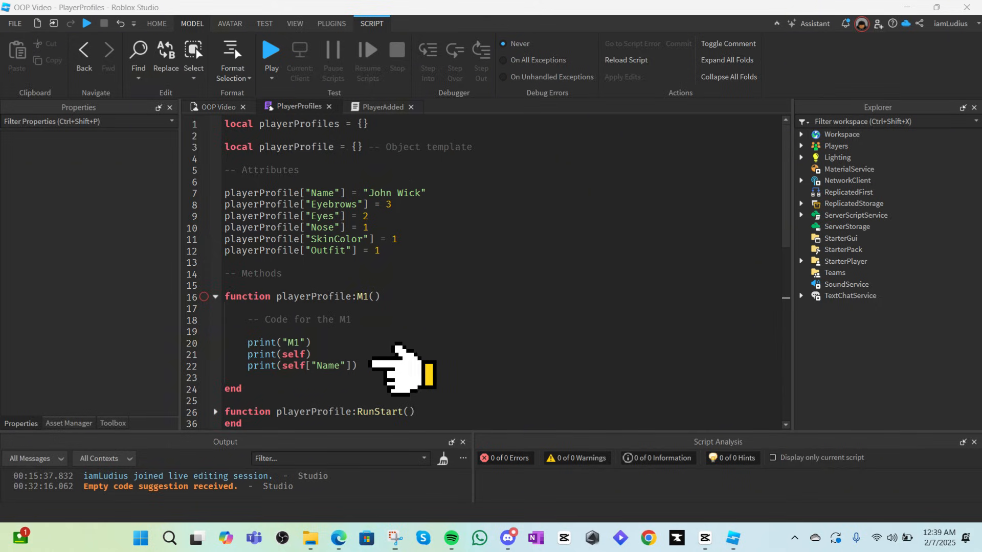
{"action": "mouse_move", "coordinate": [476, 194]}
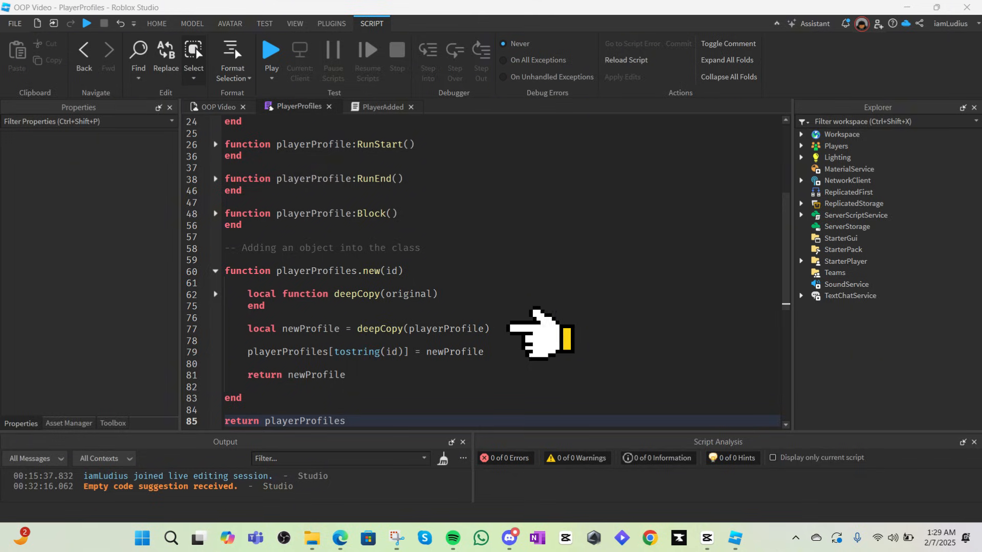
{"action": "mouse_move", "coordinate": [482, 298]}
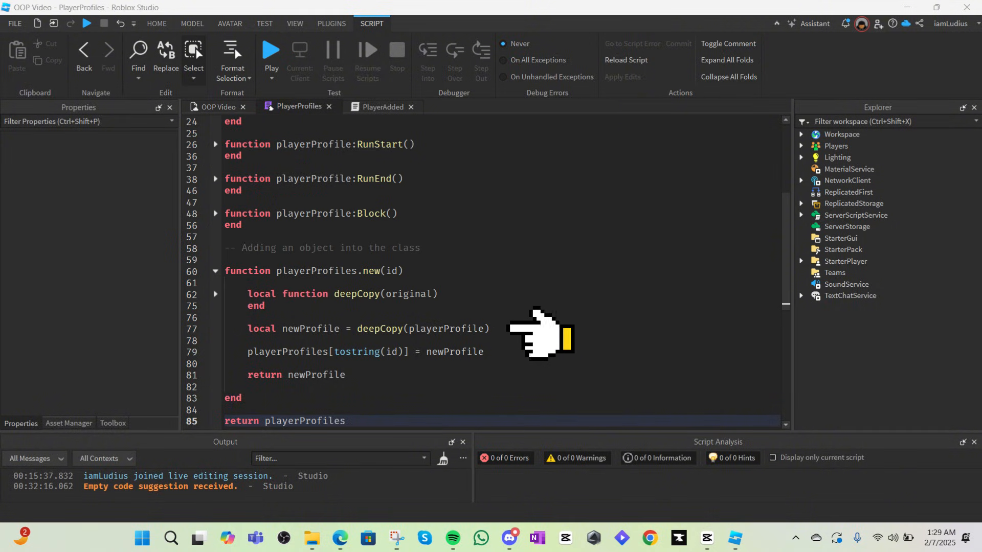
Switch the editor to the PlayerAdded server script.
{"action": "left_click", "coordinate": [380, 106]}
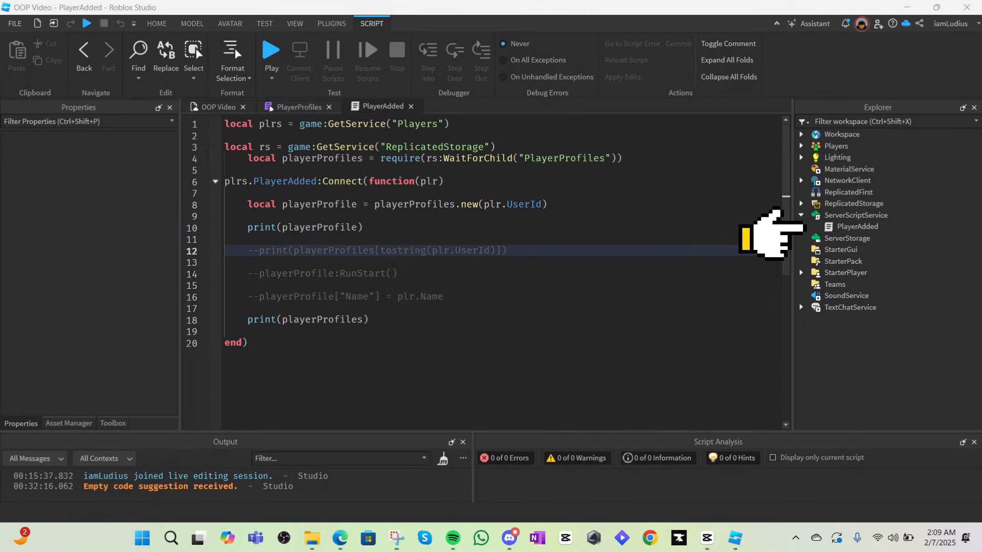
Comment out the print lines and enable playerProfile:RunStart() in PlayerAdded.
{"action": "left_click", "coordinate": [270, 48]}
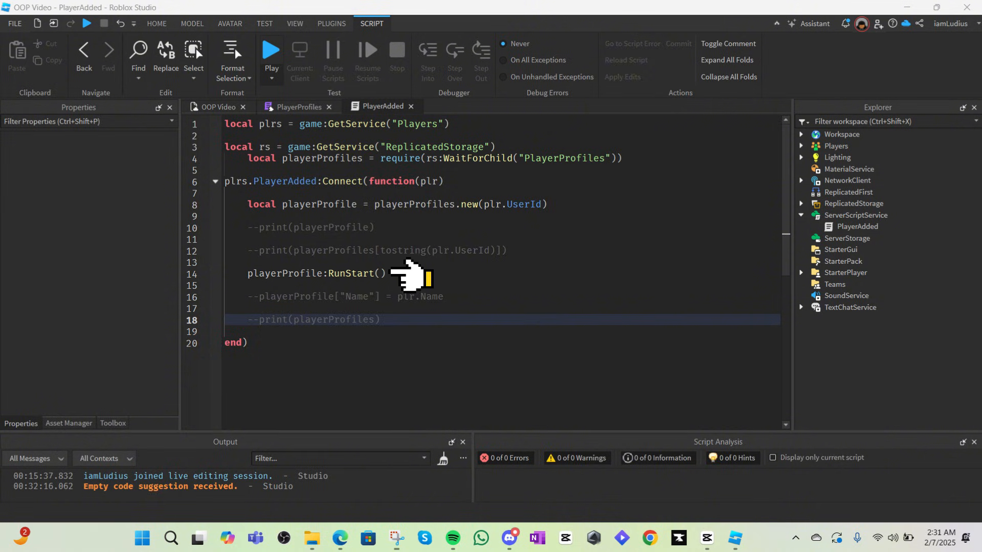
Return to the PlayerProfiles module to view the RunStart method calling self:M1().
{"action": "left_click", "coordinate": [298, 106]}
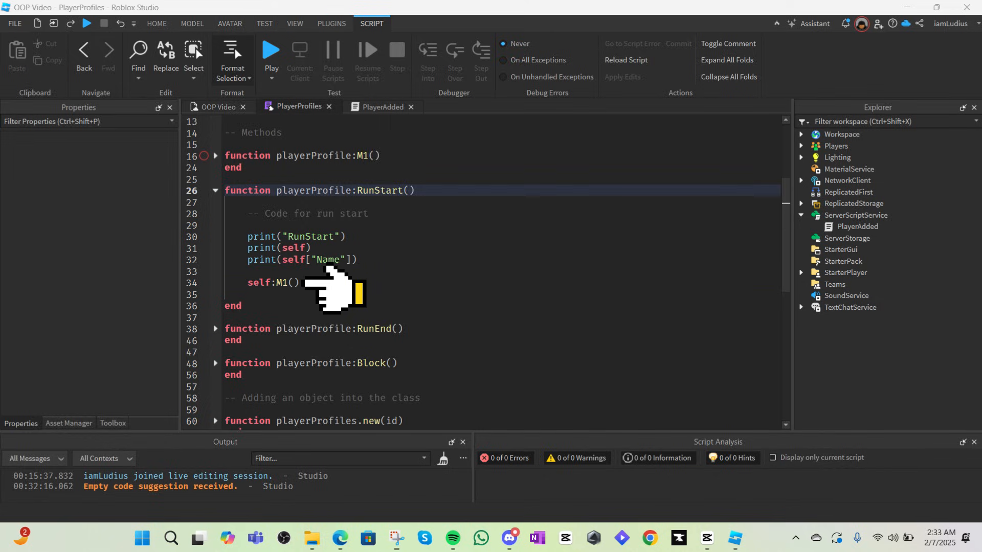